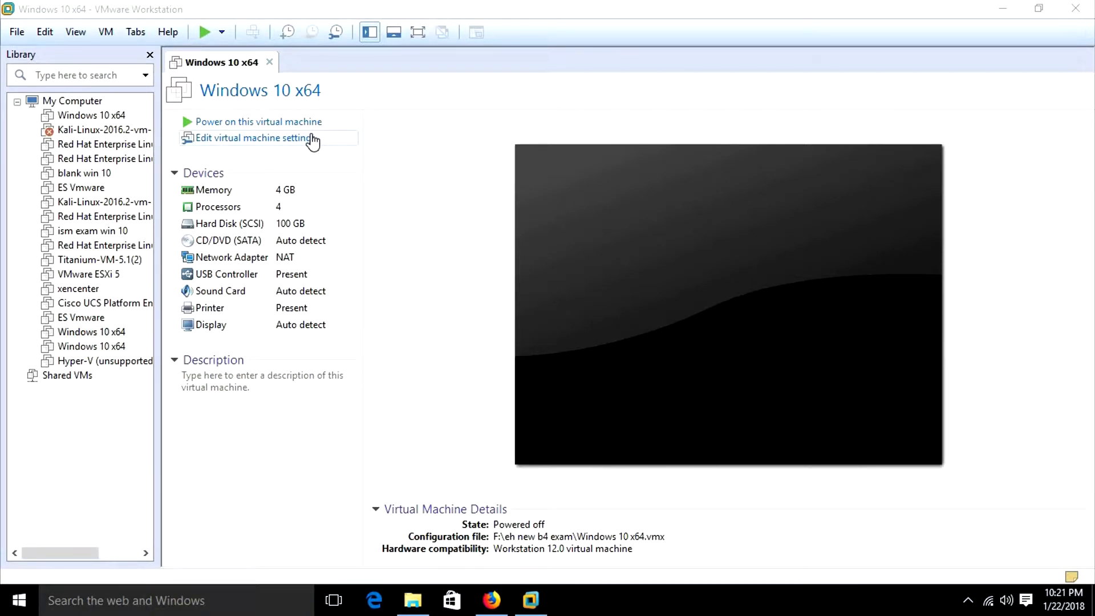
pyautogui.moveTo(414, 600)
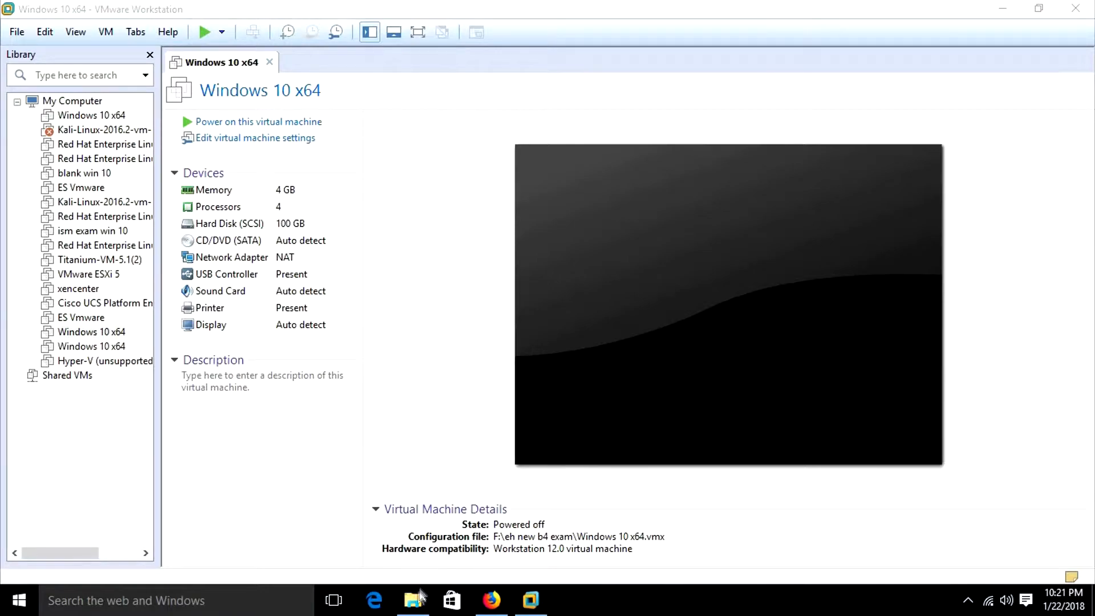
# Check the _2015_10240 USB drive in File Explorer, then return to the Windows 10 x64 VM.
pyautogui.click(412, 600)
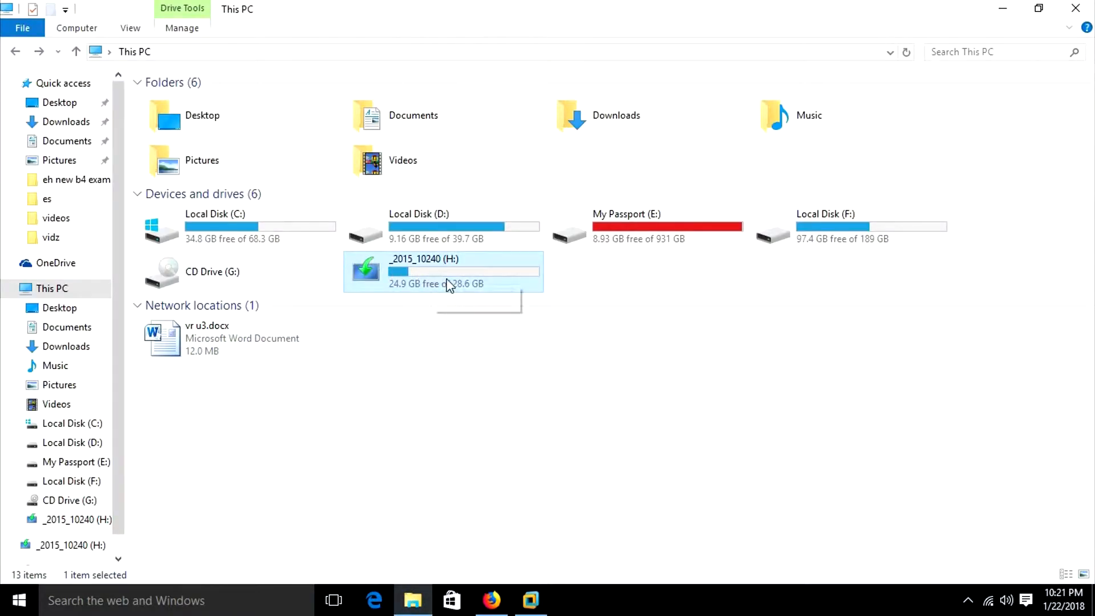
pyautogui.moveTo(454, 274)
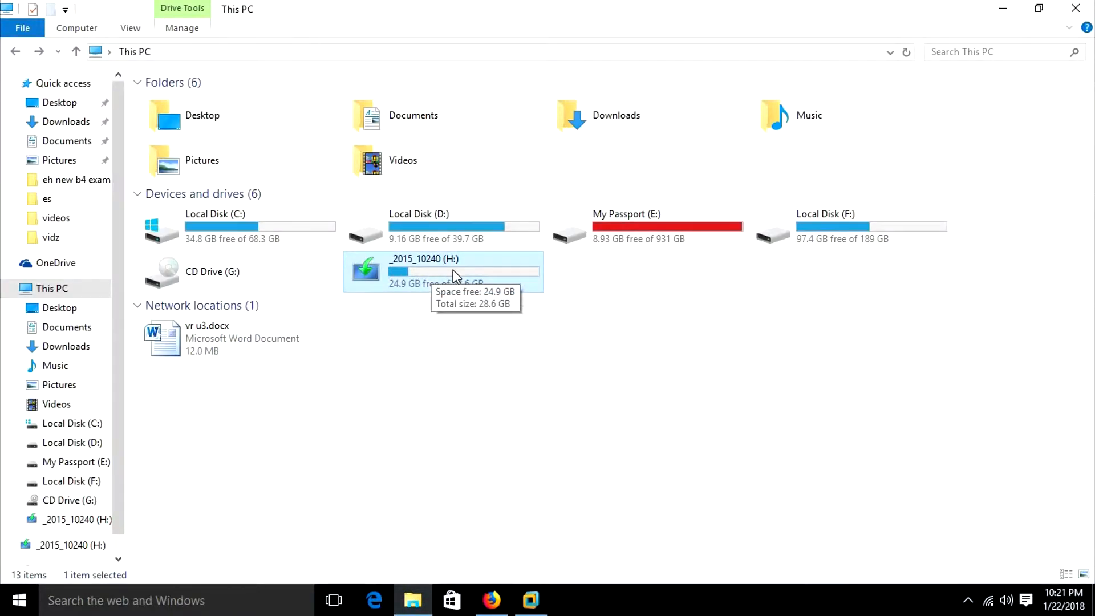
pyautogui.doubleClick(443, 271)
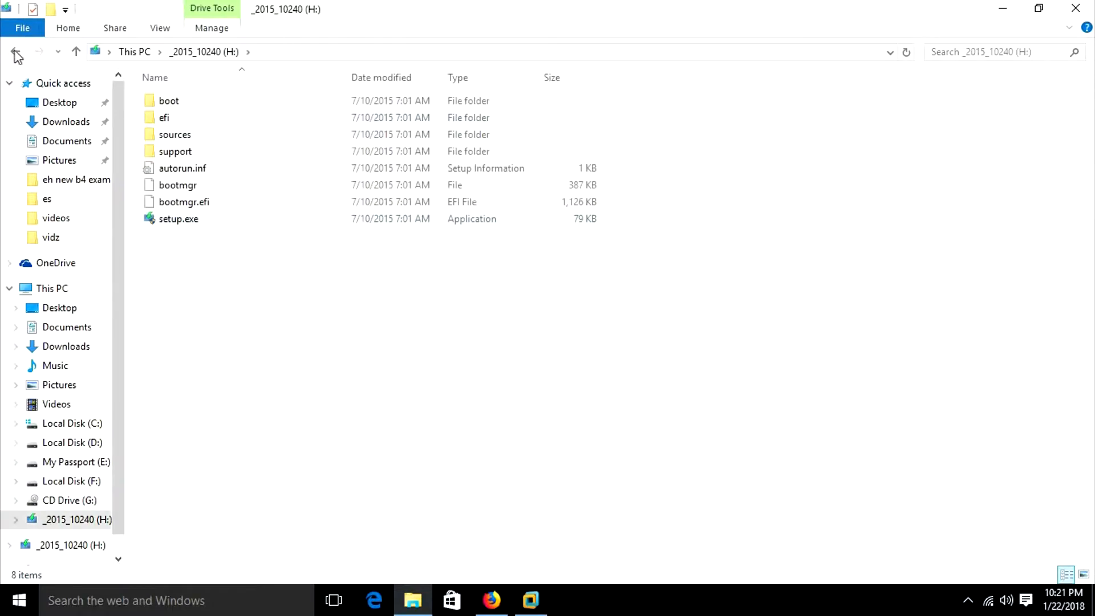
pyautogui.click(529, 600)
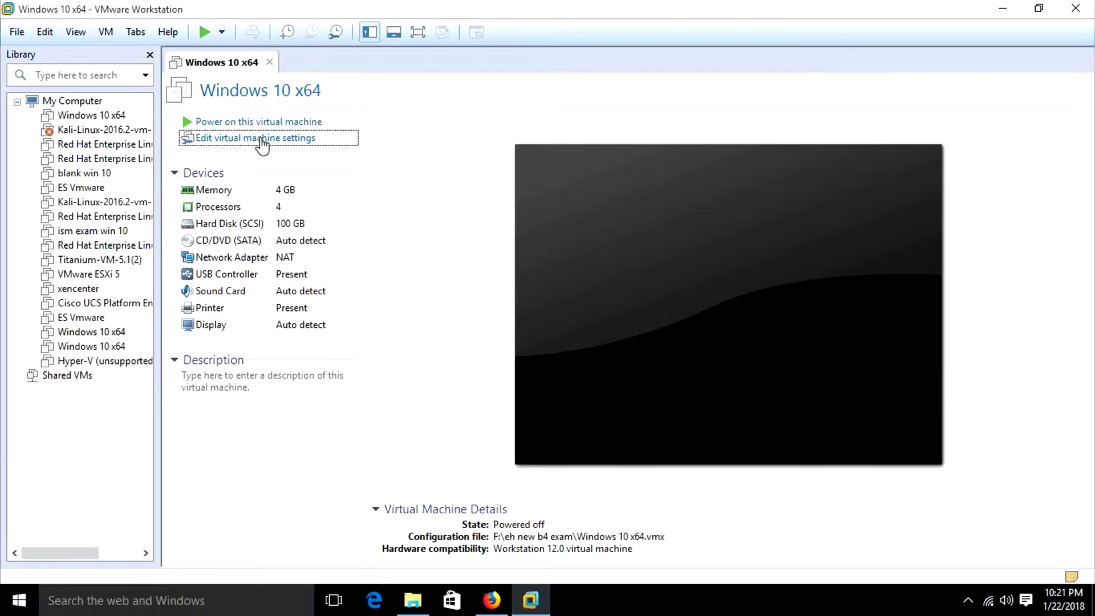
# Enable 'Boot with EFI instead of BIOS' in the VM's advanced options and save.
pyautogui.click(255, 137)
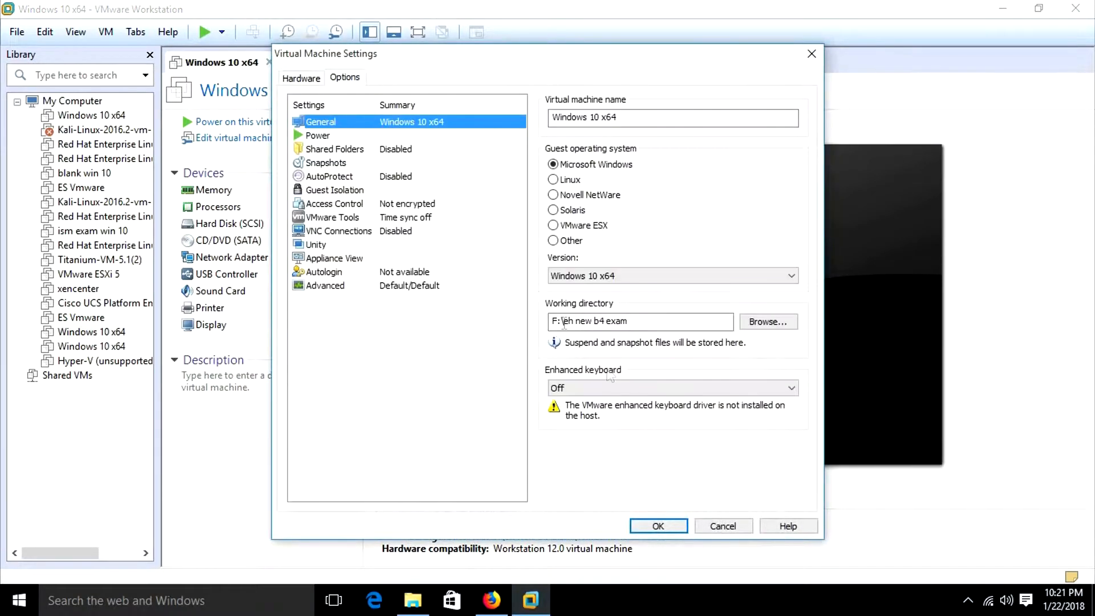
pyautogui.click(326, 285)
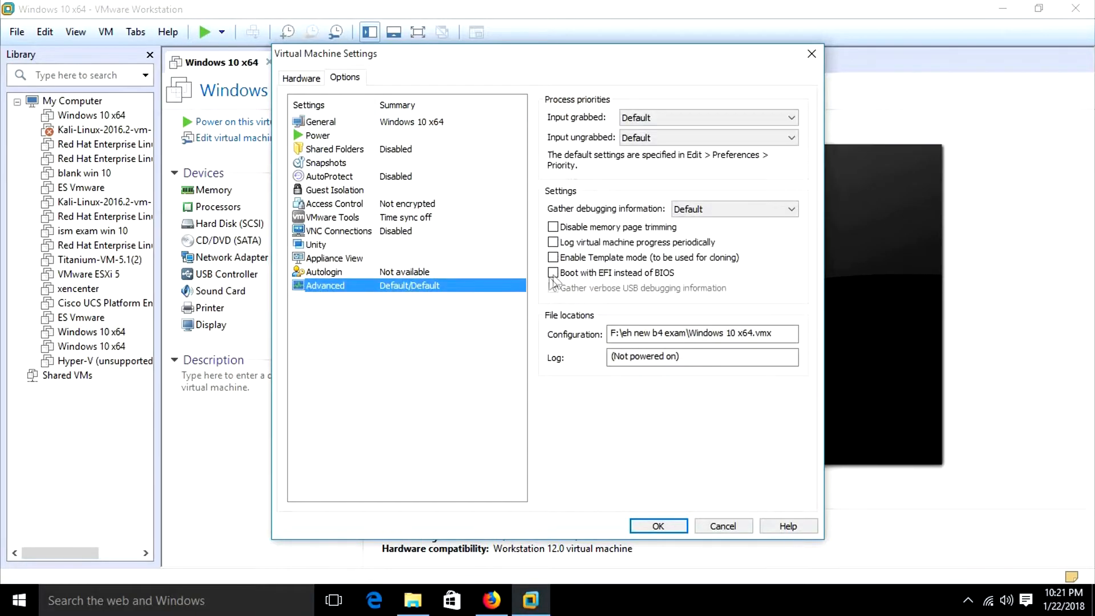
pyautogui.click(553, 272)
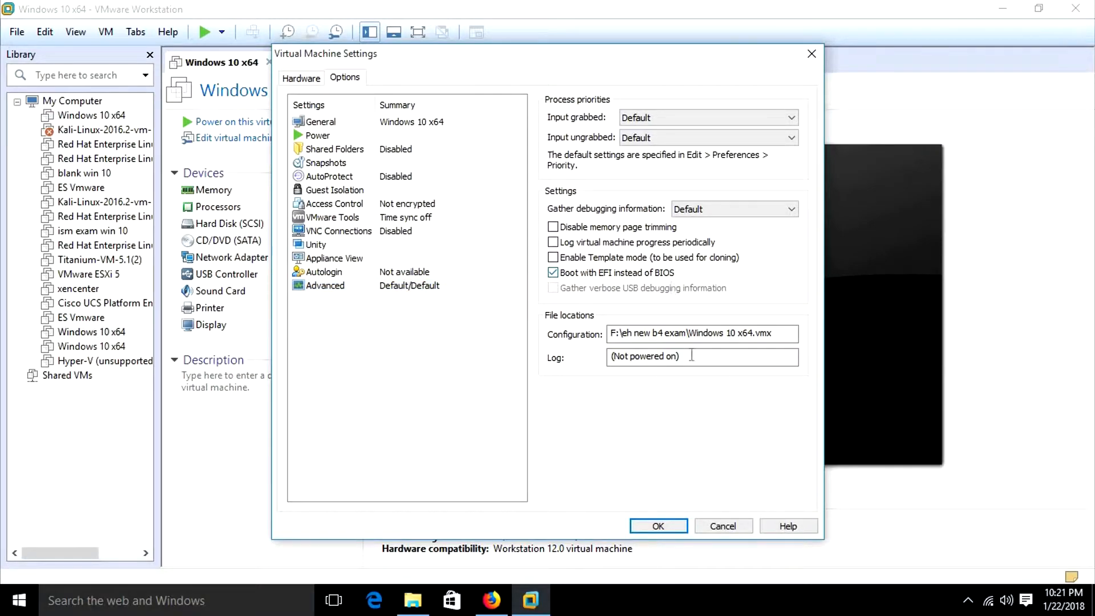
pyautogui.click(656, 525)
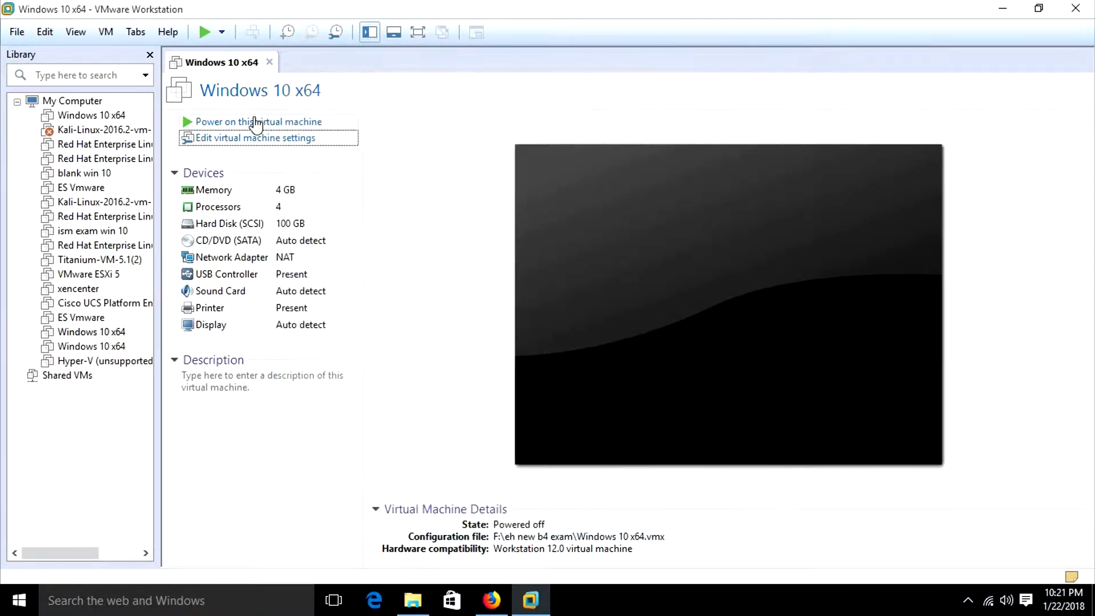
# Power on the Windows 10 x64 VM and connect the SanDisk Ultra drive to it.
pyautogui.click(258, 122)
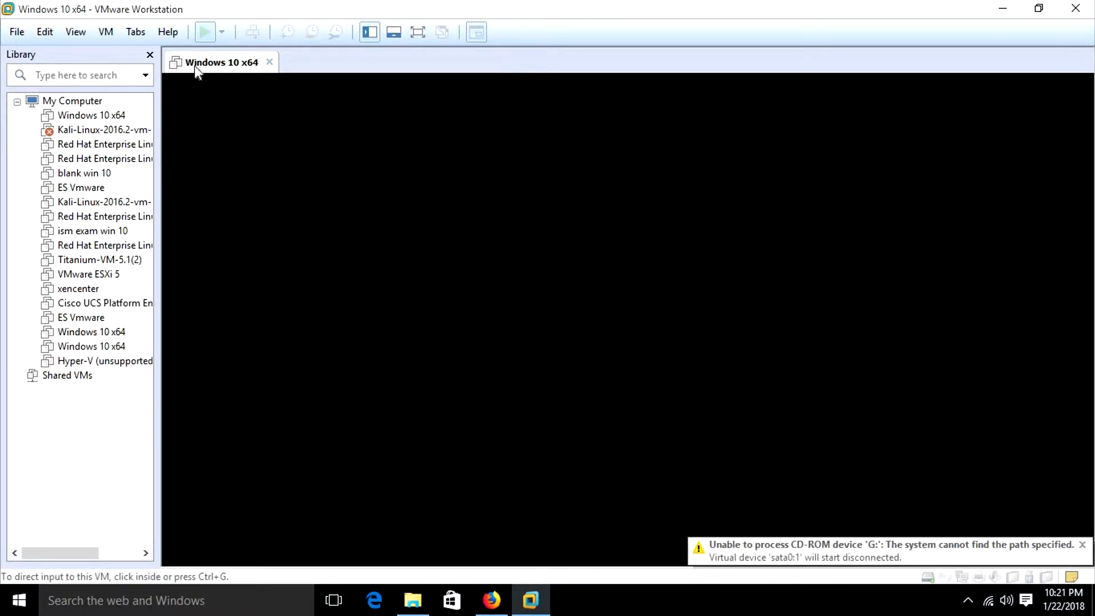
pyautogui.click(204, 32)
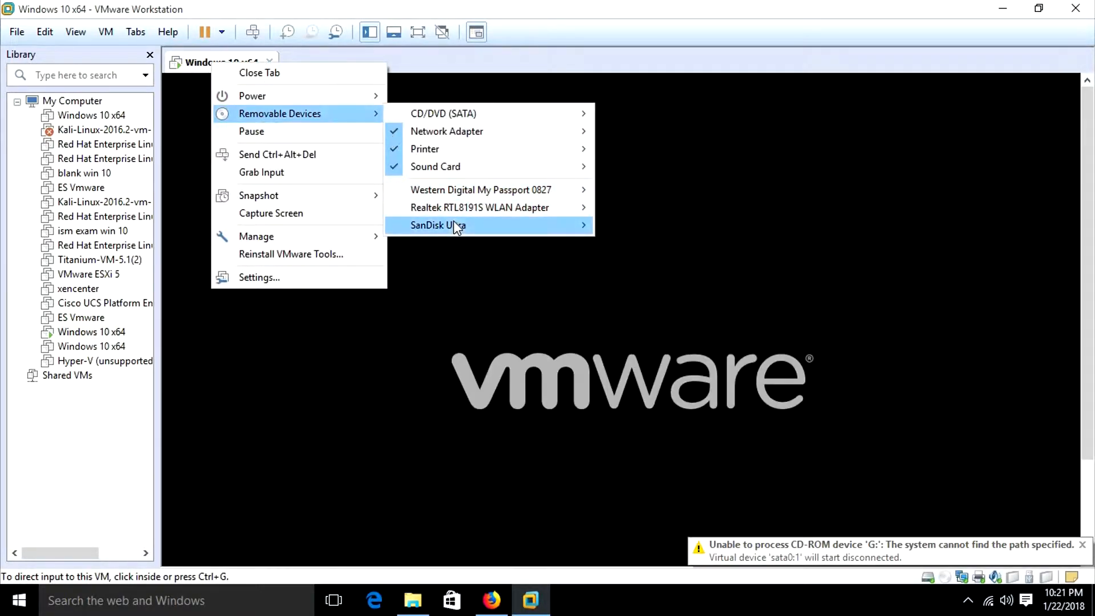
pyautogui.moveTo(438, 224)
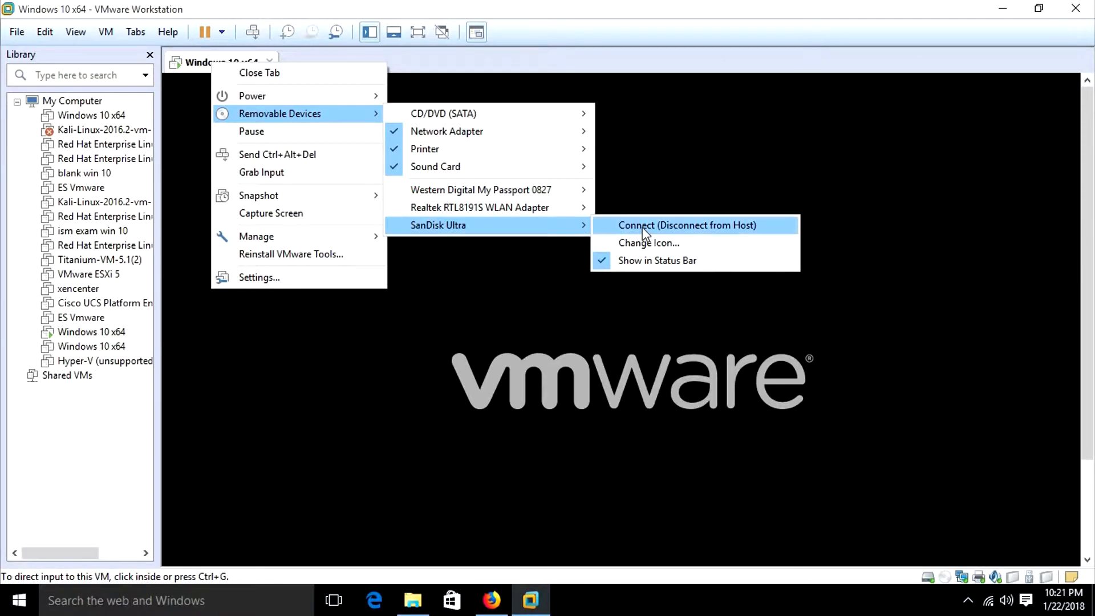
pyautogui.click(685, 225)
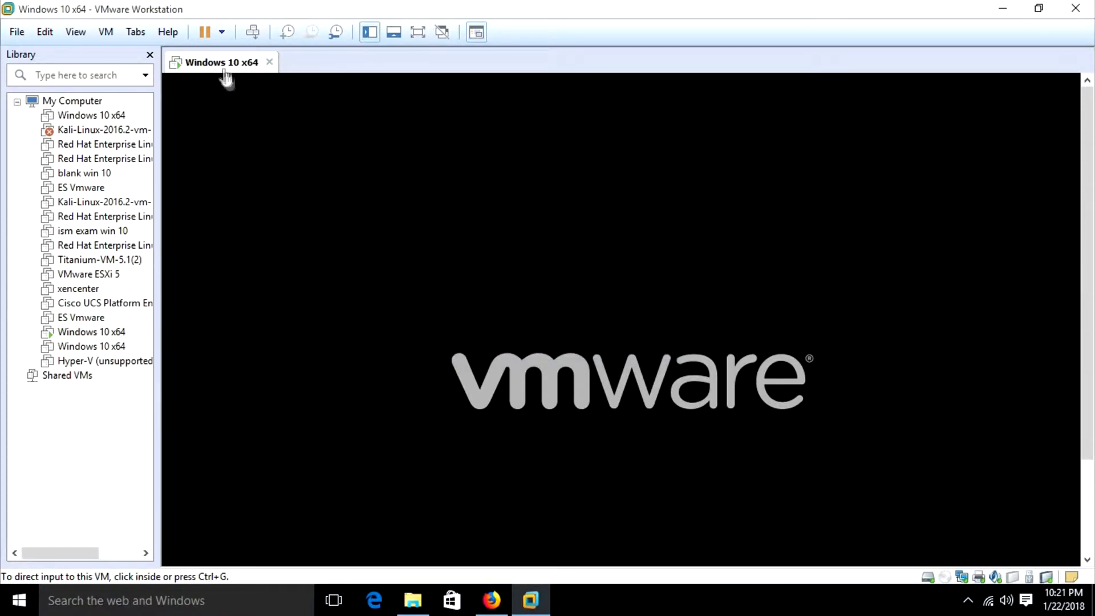
# Restart the guest, accepting the USB unplug warning and dismissing the Removable Devices hint.
pyautogui.rightClick(220, 62)
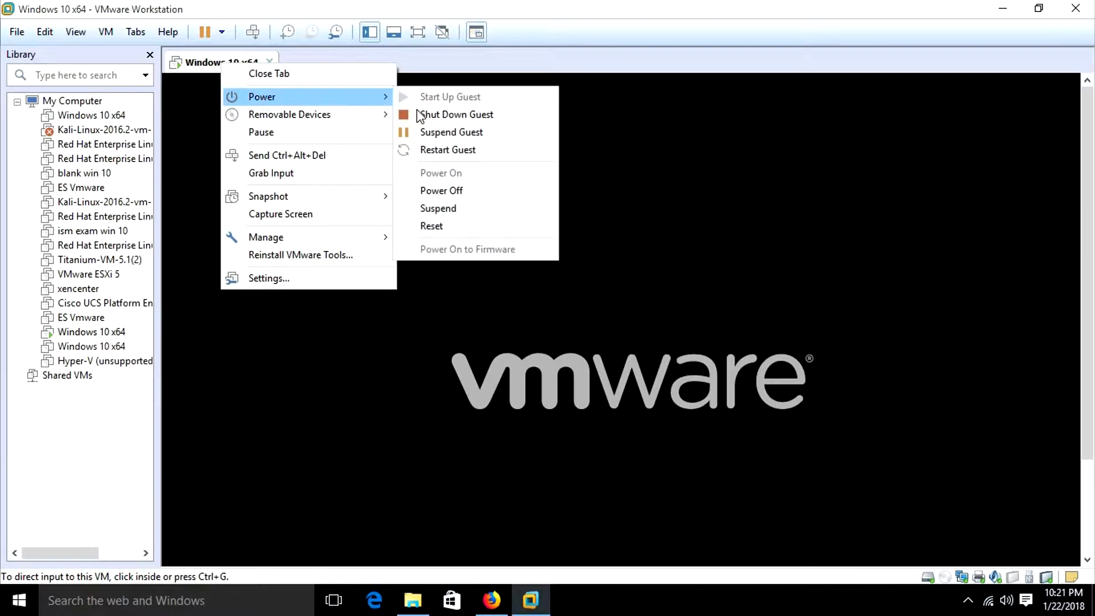
pyautogui.click(447, 149)
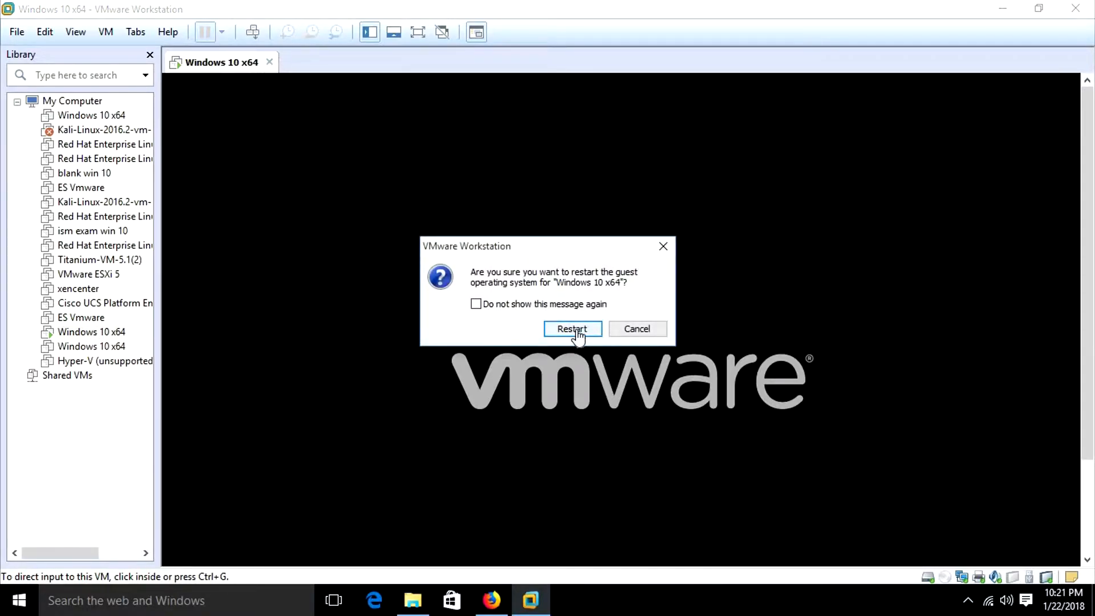
pyautogui.click(572, 329)
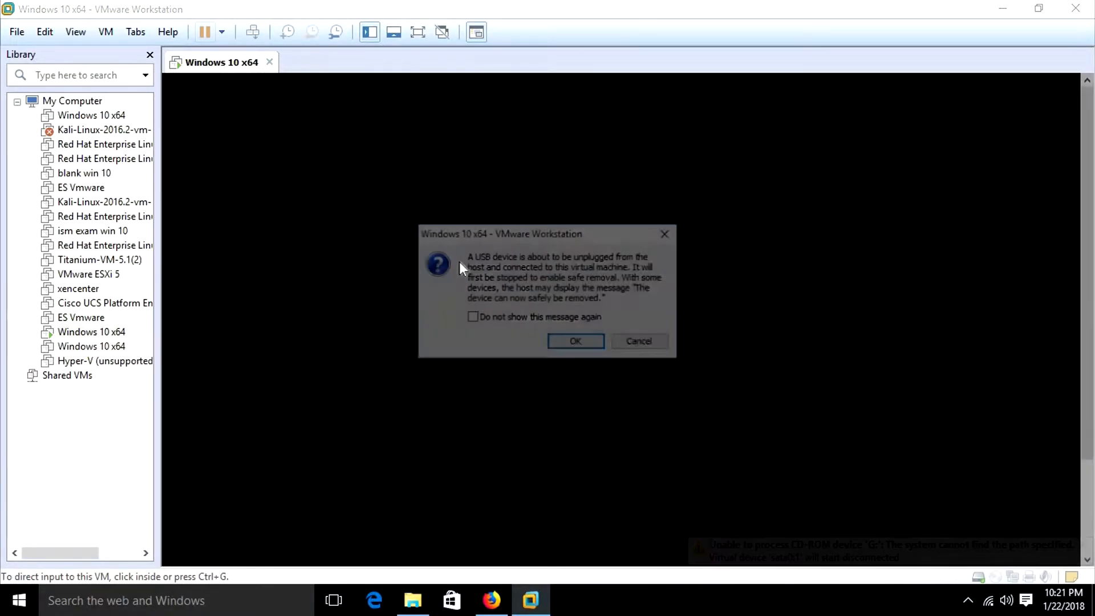
pyautogui.click(574, 341)
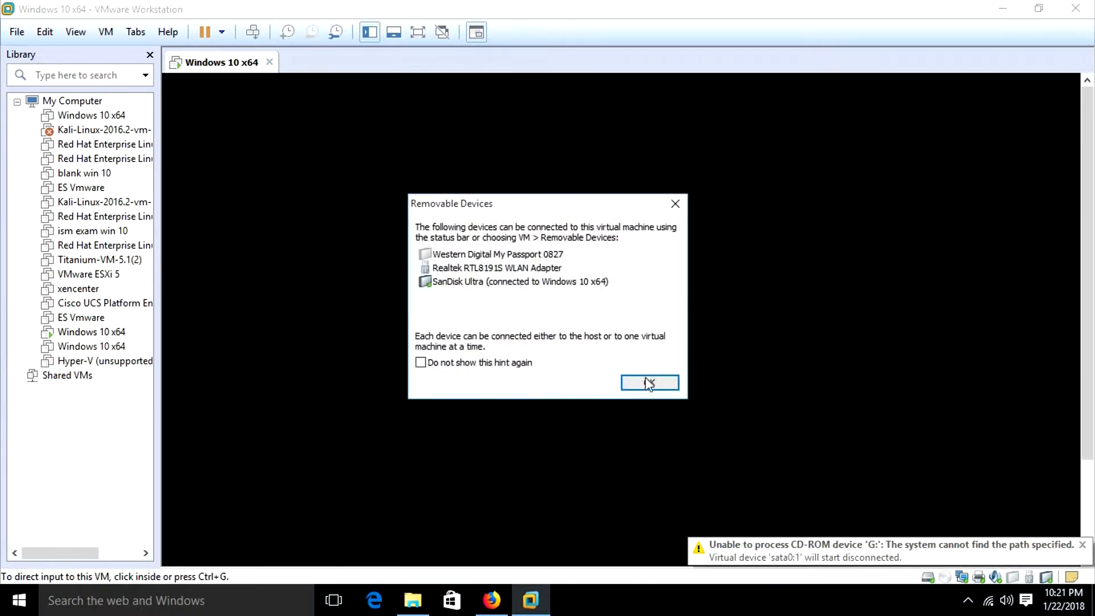
pyautogui.click(649, 383)
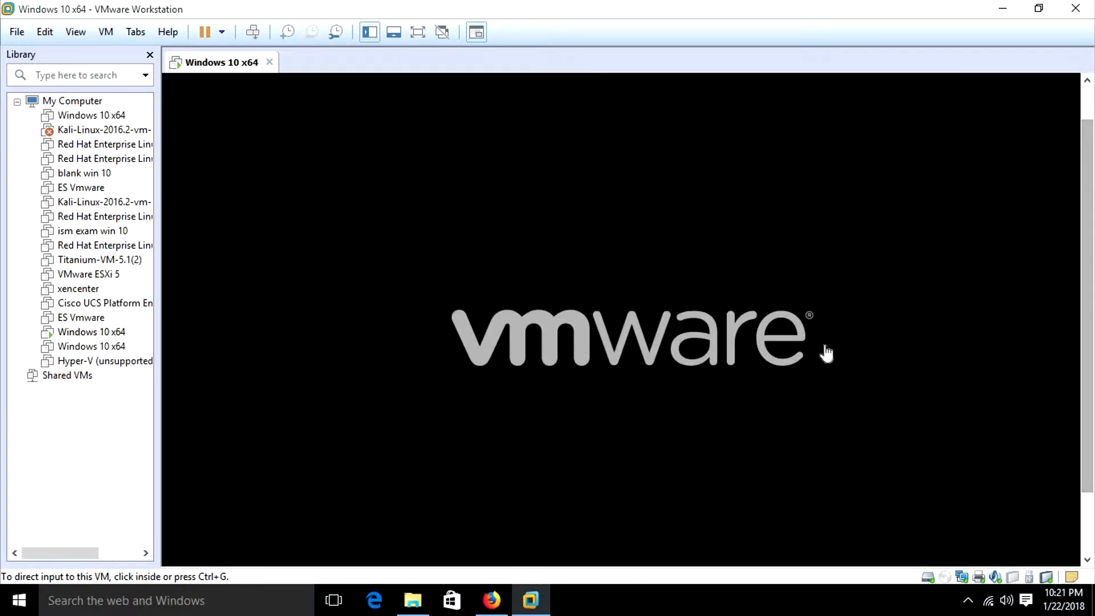
pyautogui.moveTo(810, 348)
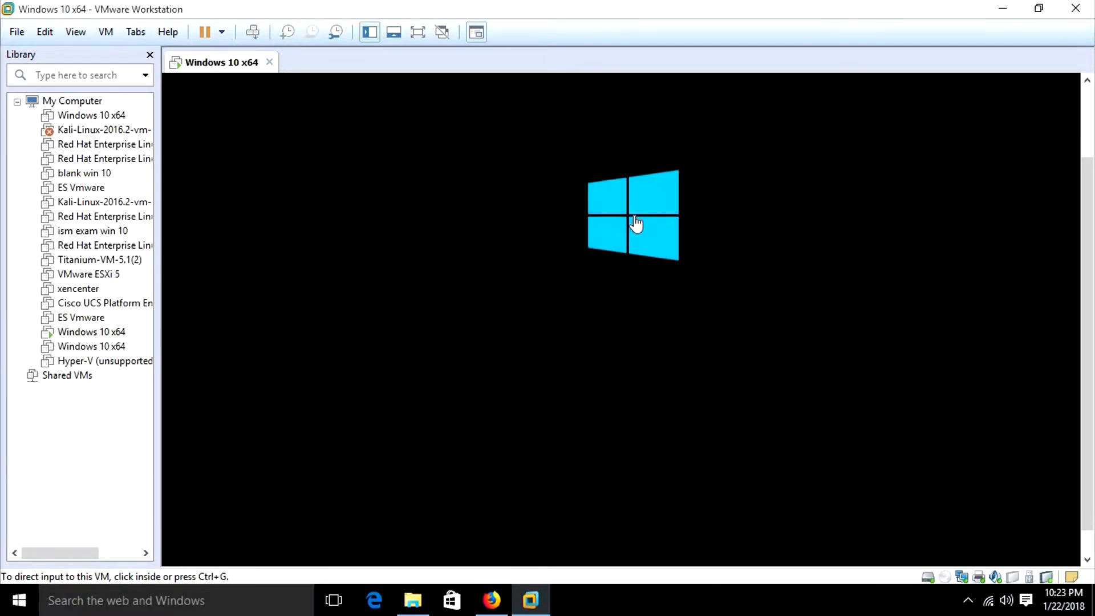
# Focus the booting VM console and accept the Windows Setup language settings.
pyautogui.click(633, 215)
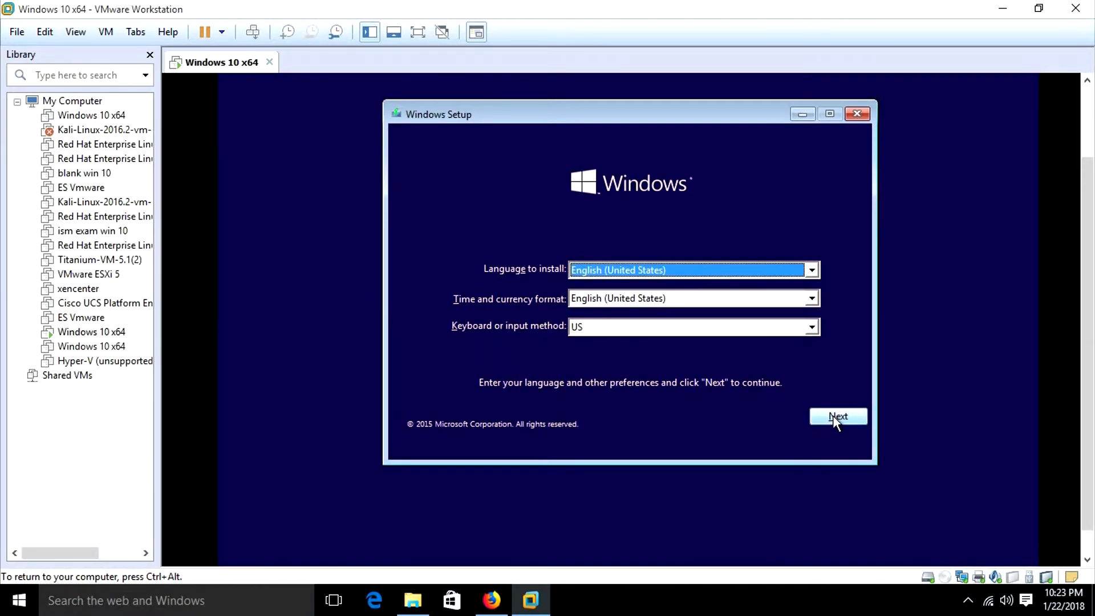
pyautogui.click(837, 416)
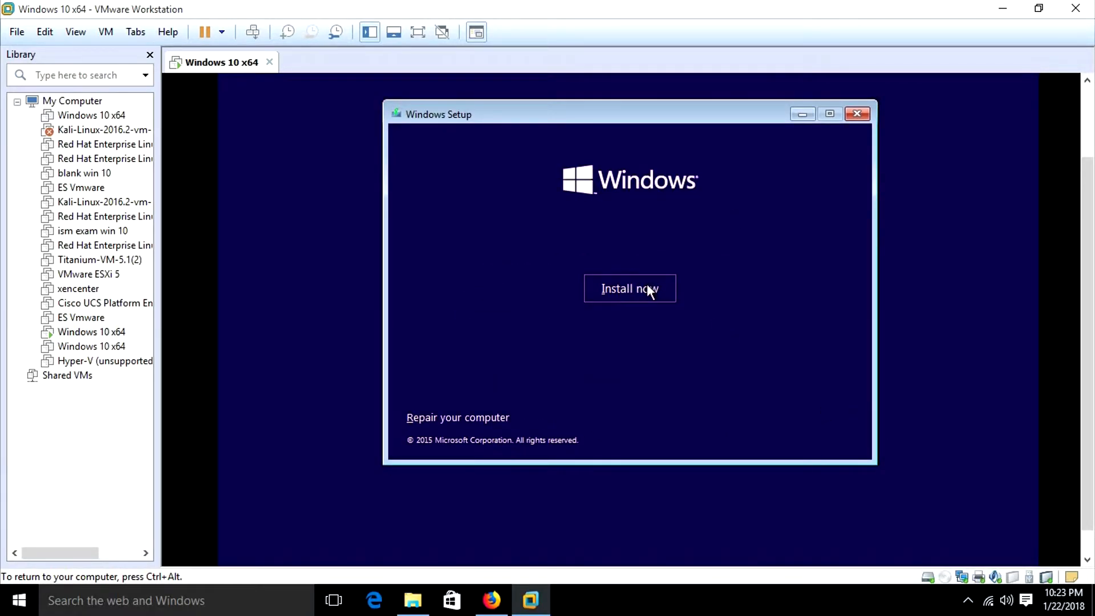
pyautogui.moveTo(809, 358)
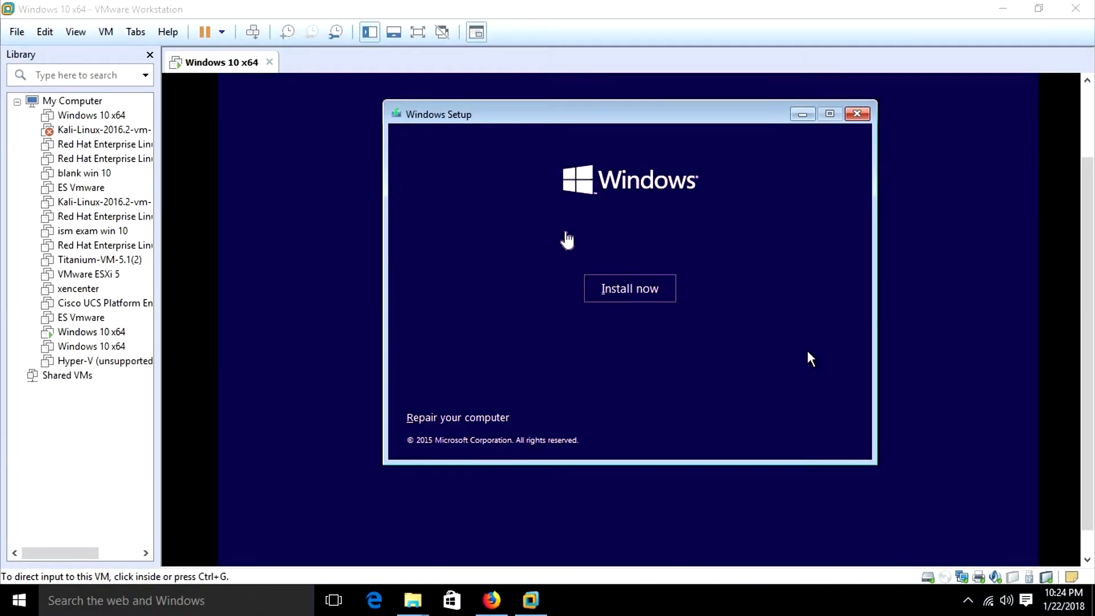
pyautogui.moveTo(230, 77)
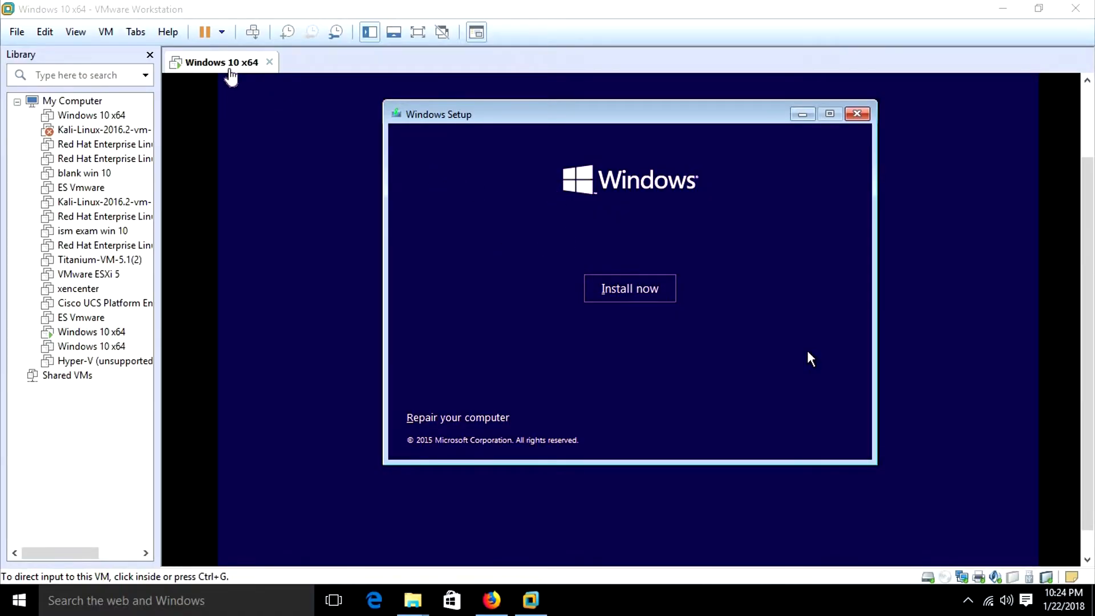
# Shut down the guest, turn off EFI boot in advanced options, and power on again.
pyautogui.rightClick(220, 62)
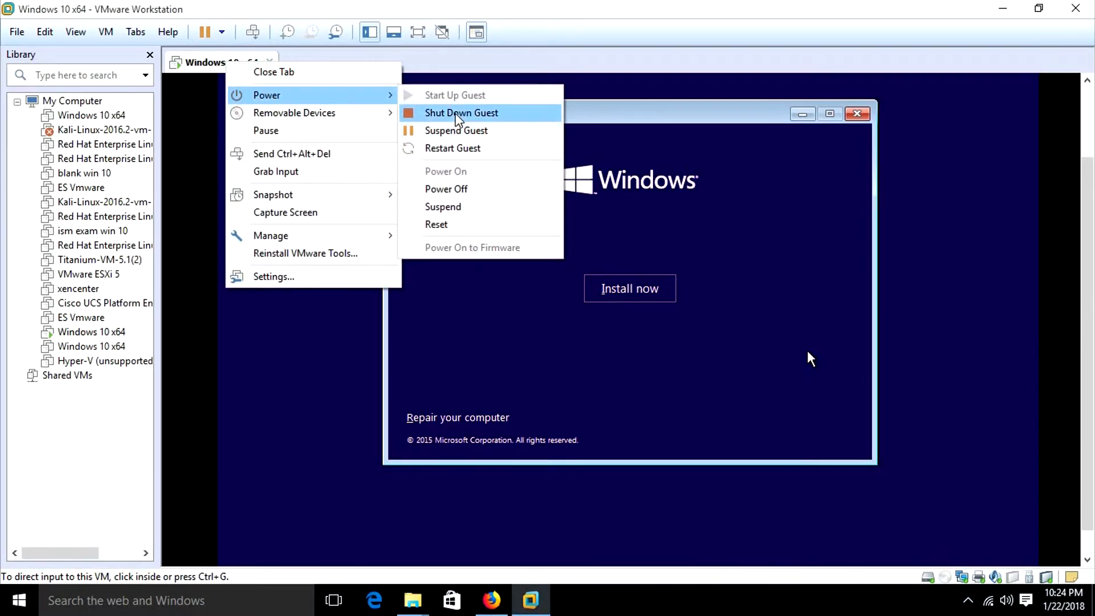
pyautogui.click(324, 165)
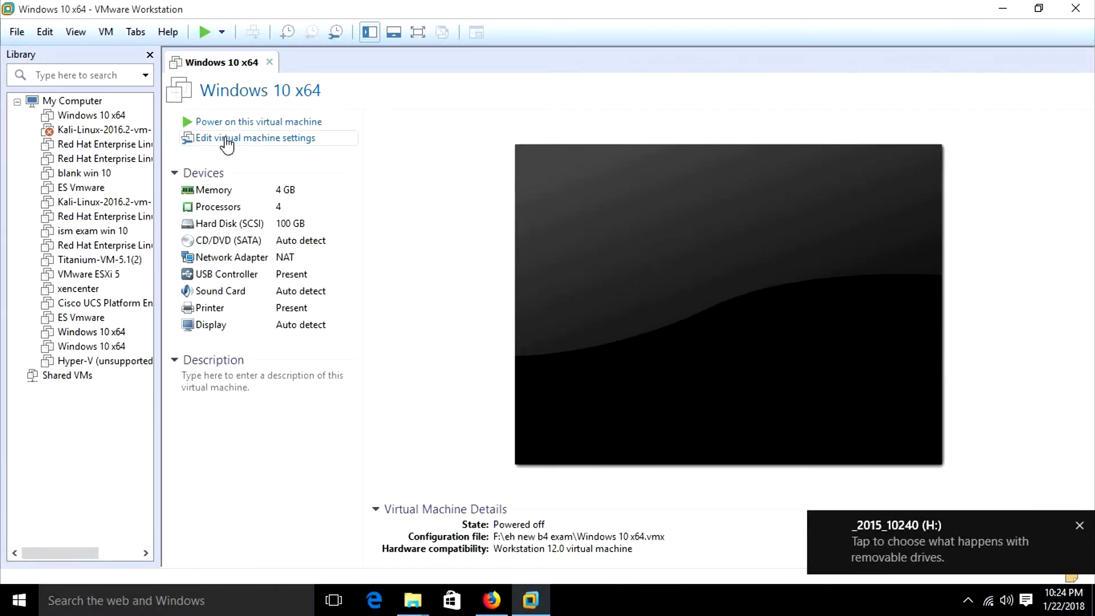
pyautogui.click(255, 137)
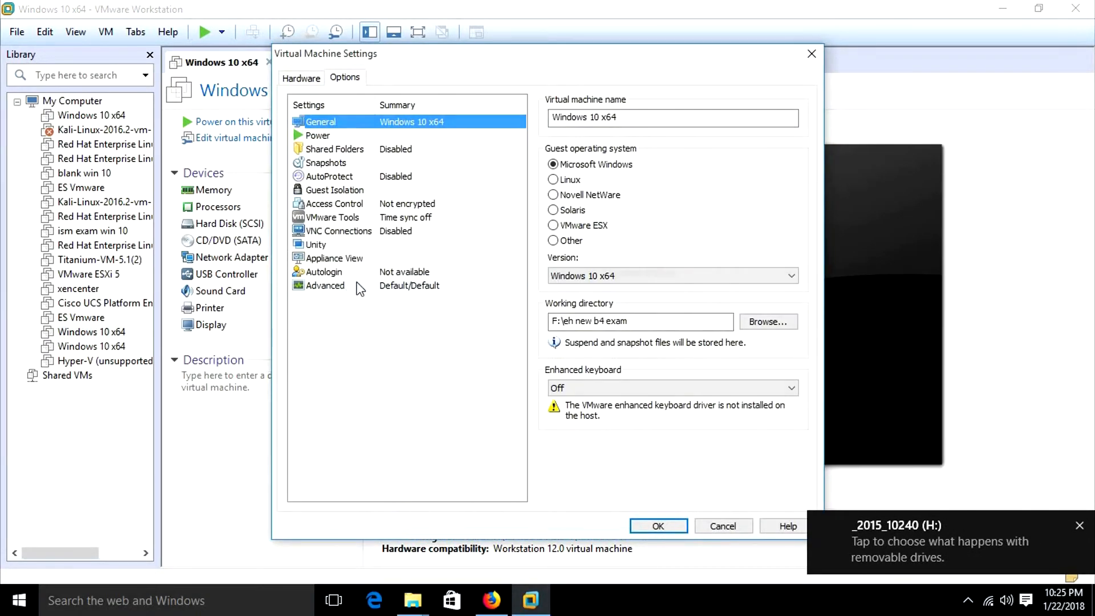
pyautogui.click(325, 285)
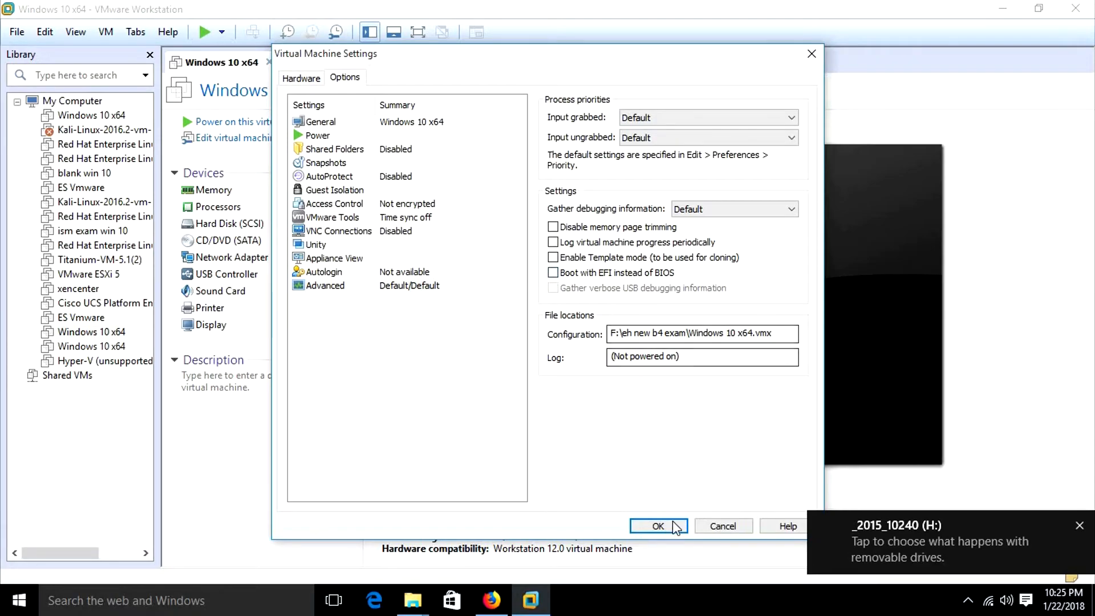
pyautogui.click(657, 526)
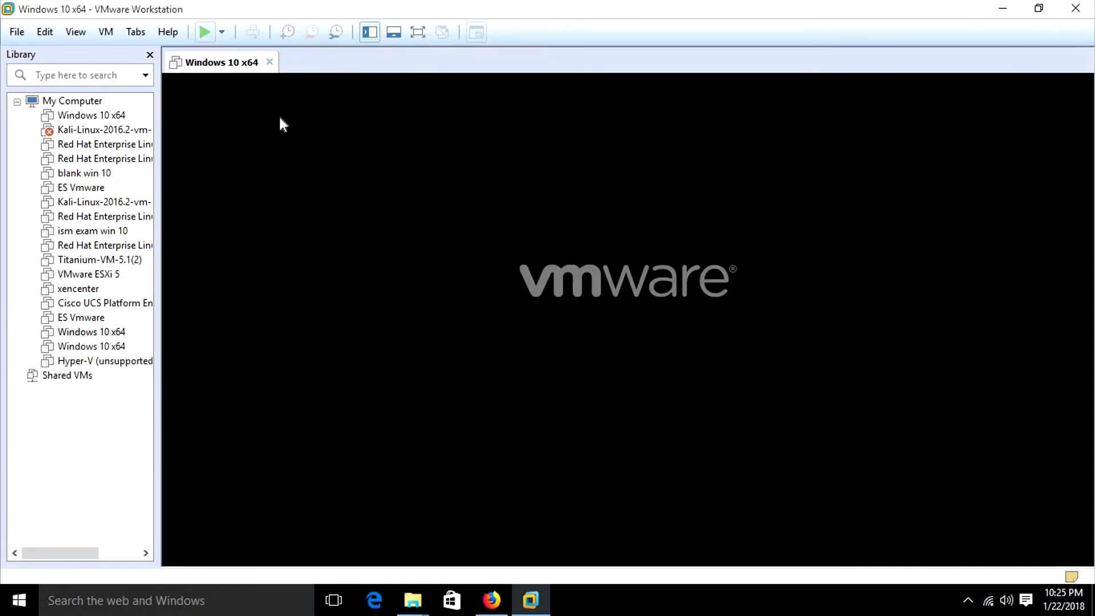
pyautogui.click(203, 32)
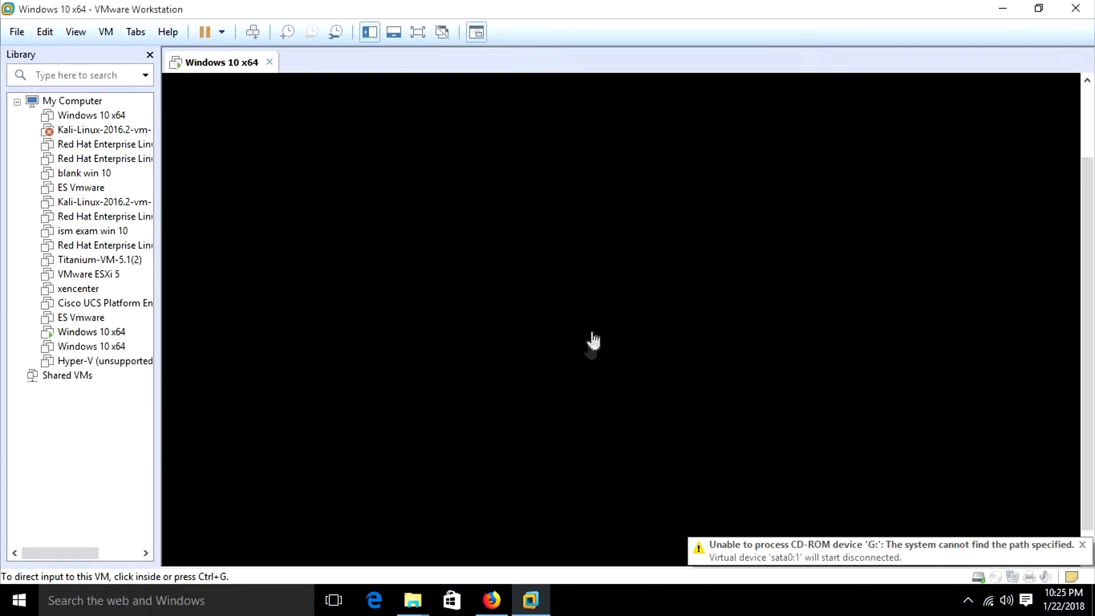